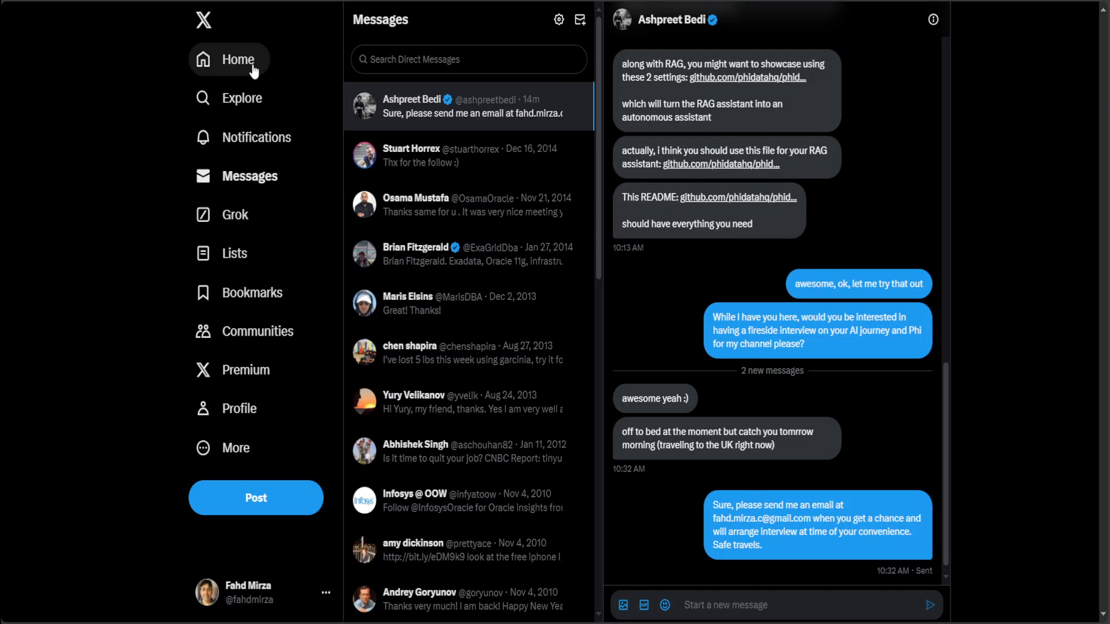
pyautogui.click(238, 59)
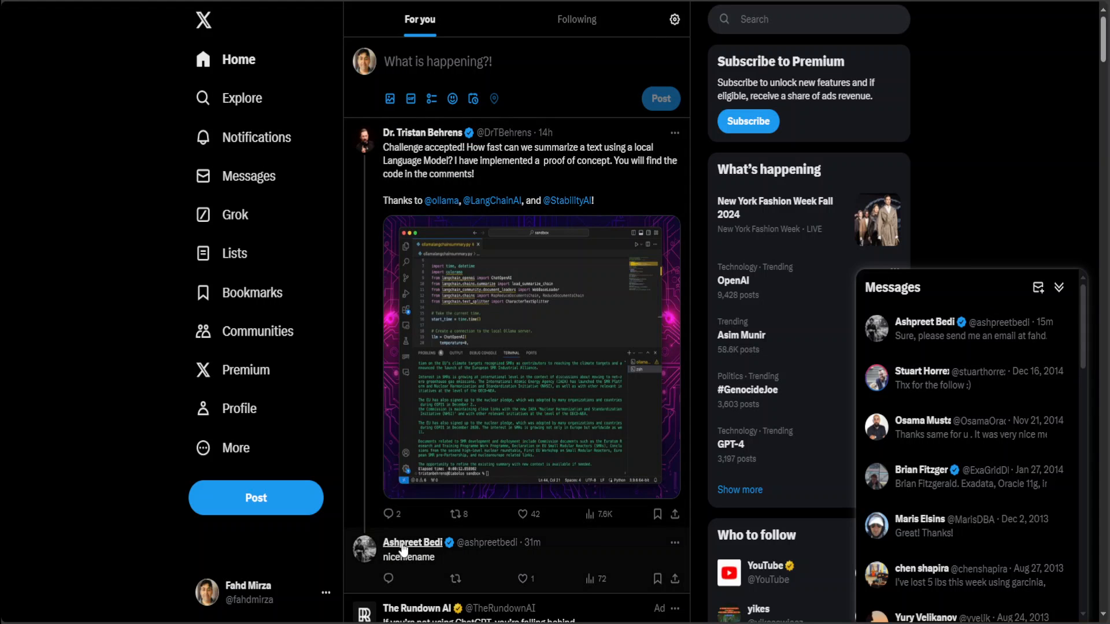
pyautogui.click(413, 542)
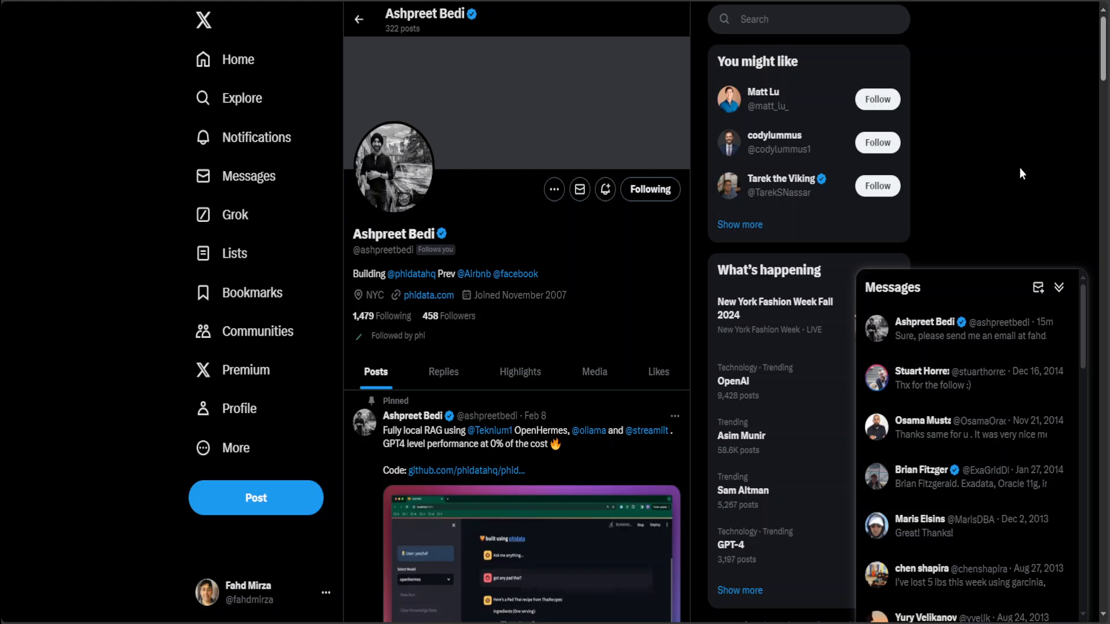
pyautogui.click(1060, 288)
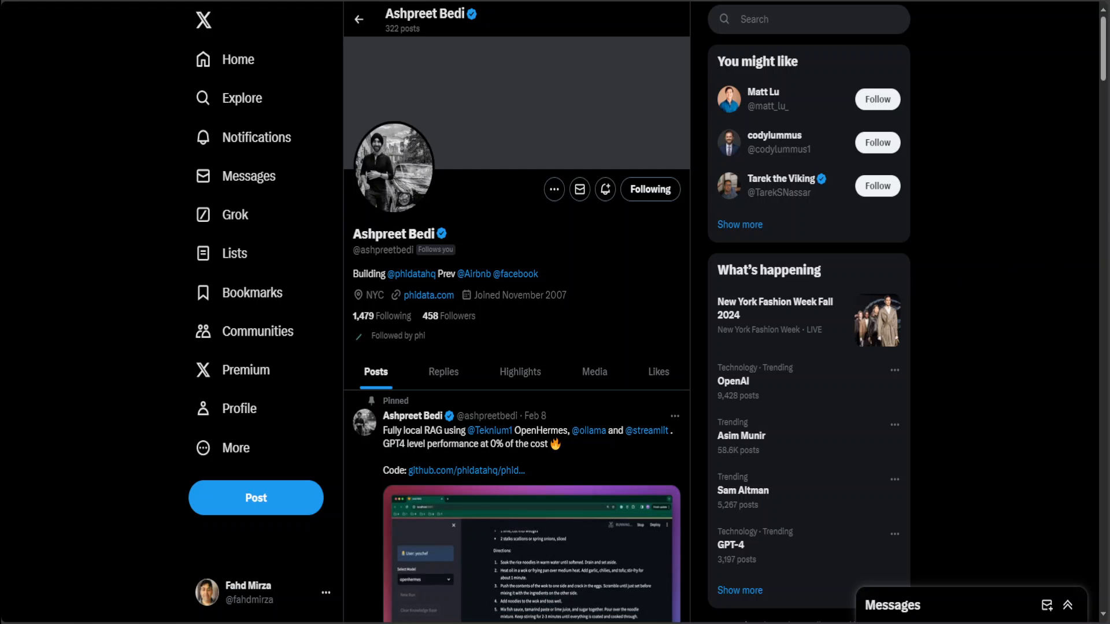
pyautogui.click(464, 470)
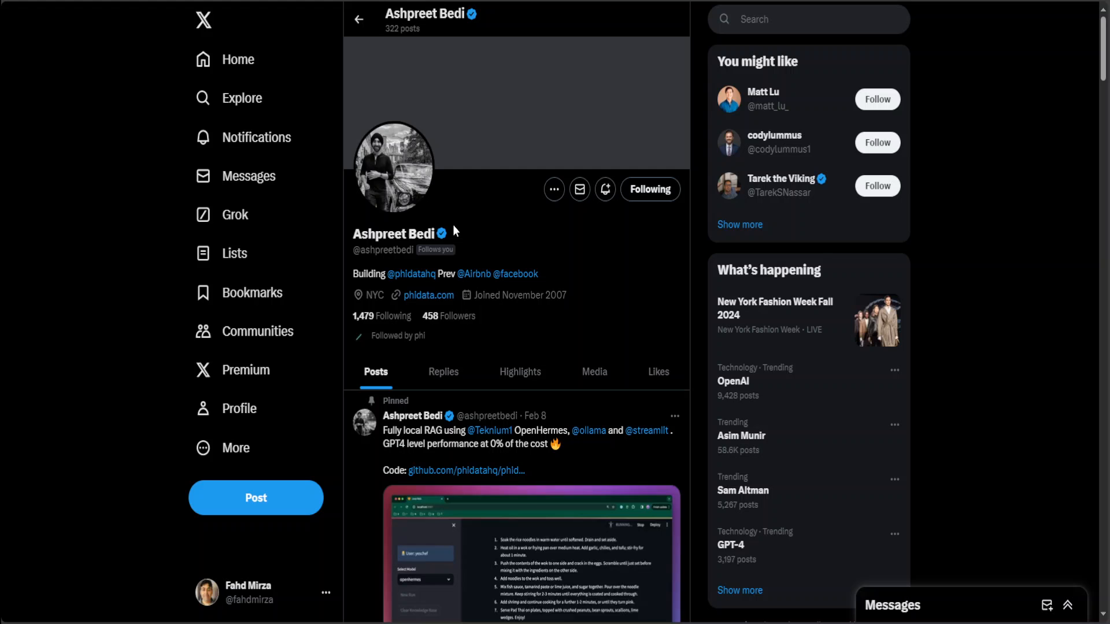
pyautogui.click(412, 274)
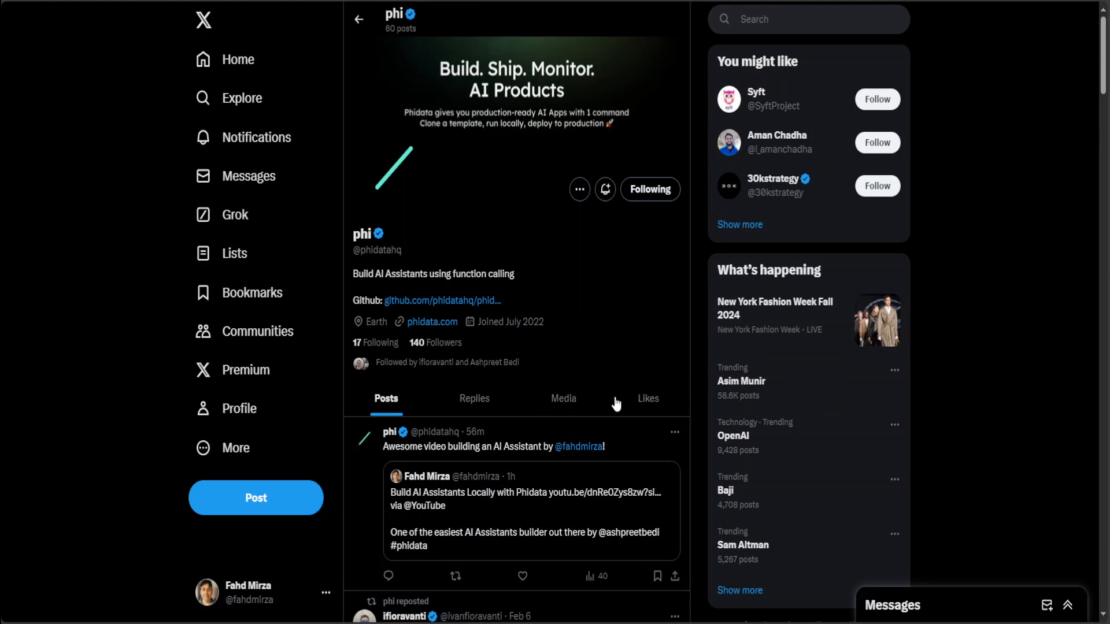
pyautogui.moveTo(588, 569)
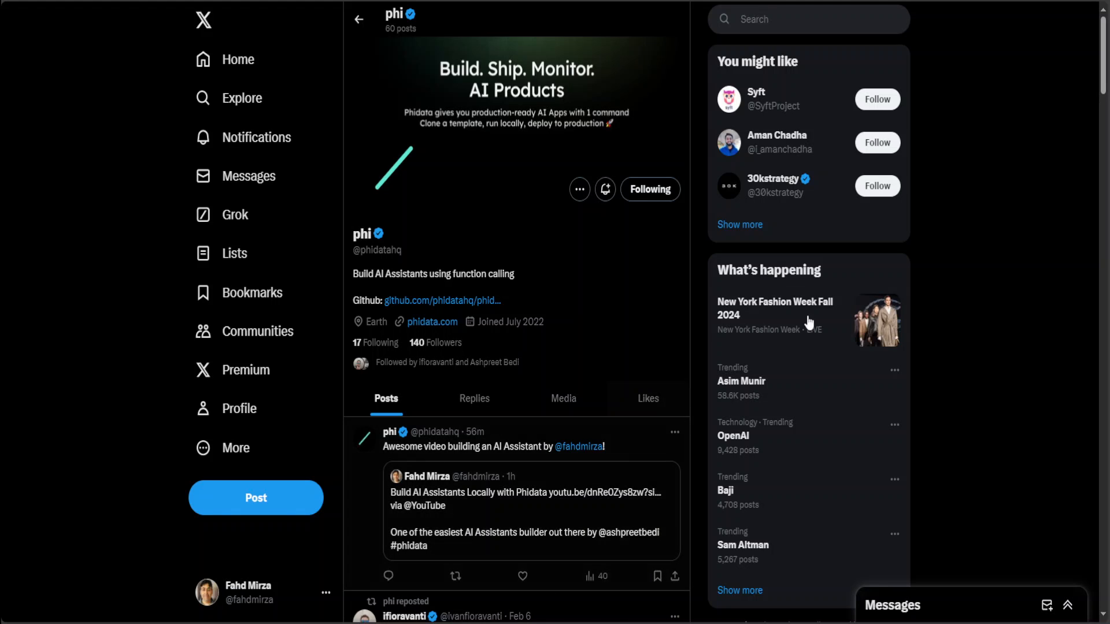
pyautogui.moveTo(501, 320)
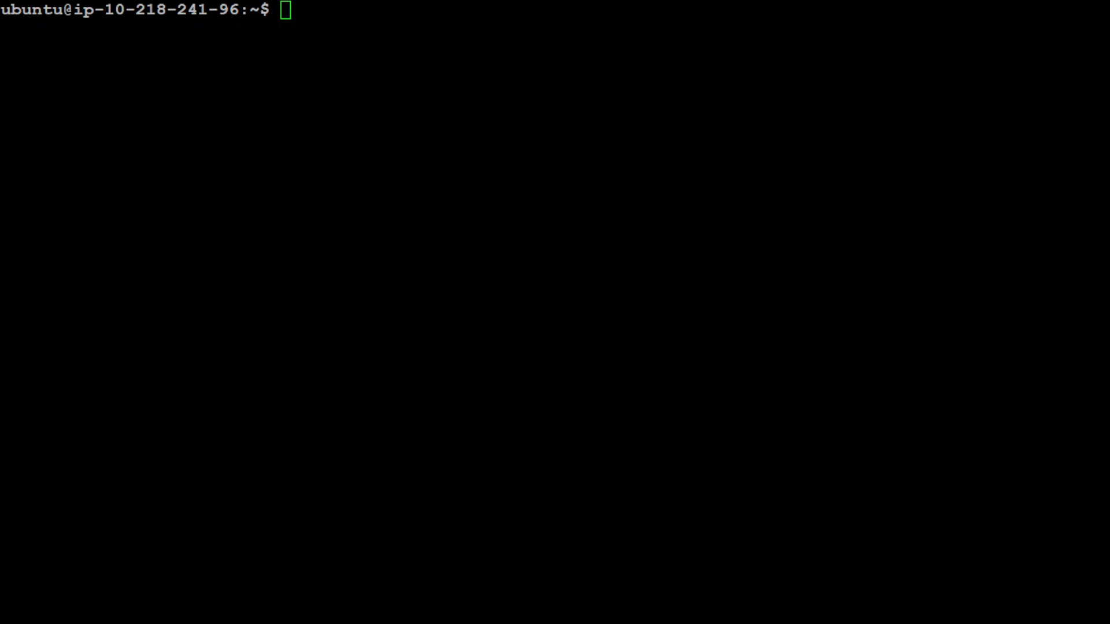
# Step: Update apt, export OPENAI_API_KEY, install phidata and openai with pip, and prepare the phidata git clone
pyautogui.write('sudo apt update')
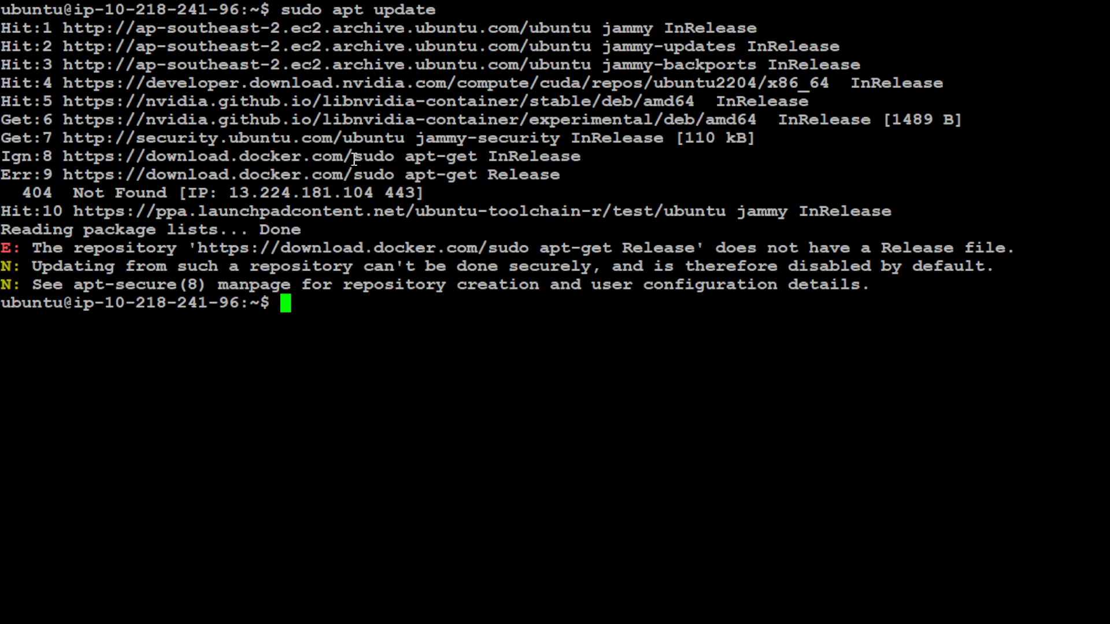
pyautogui.write('export OPENAI_API_KEY=sk-')
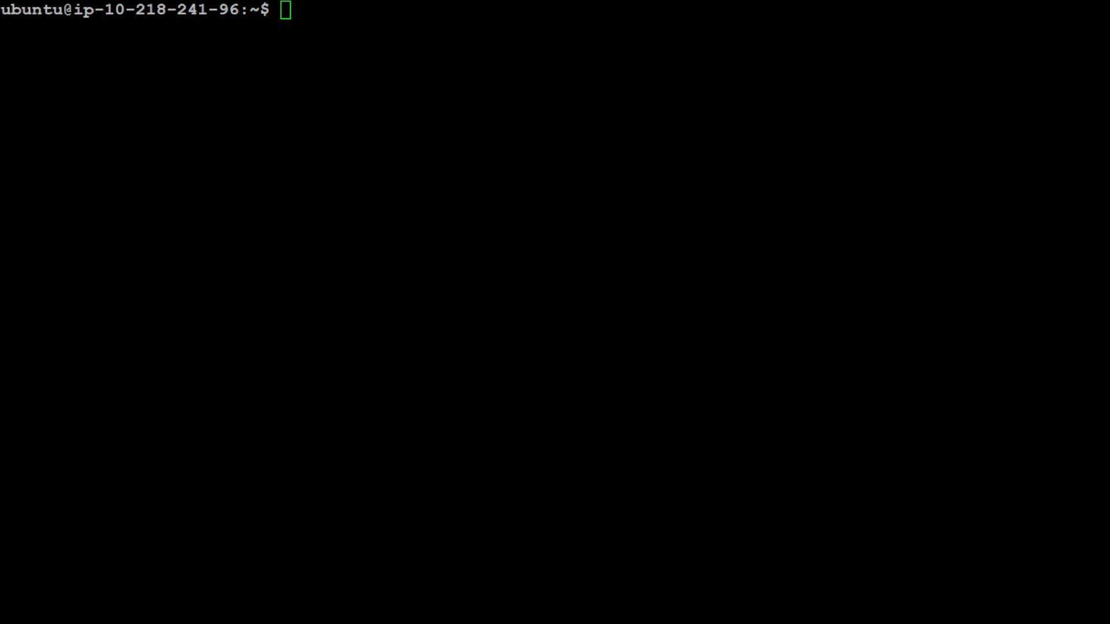
pyautogui.write('pip install -U phidata openai')
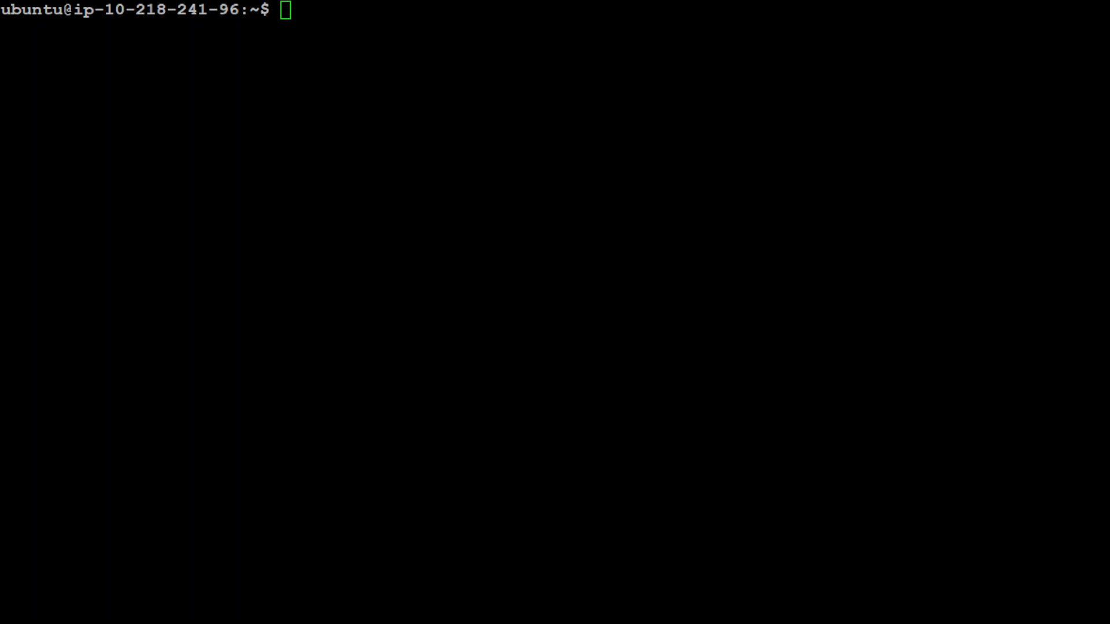
pyautogui.write('git clone https://github.com/phidatahq/phidata.git')
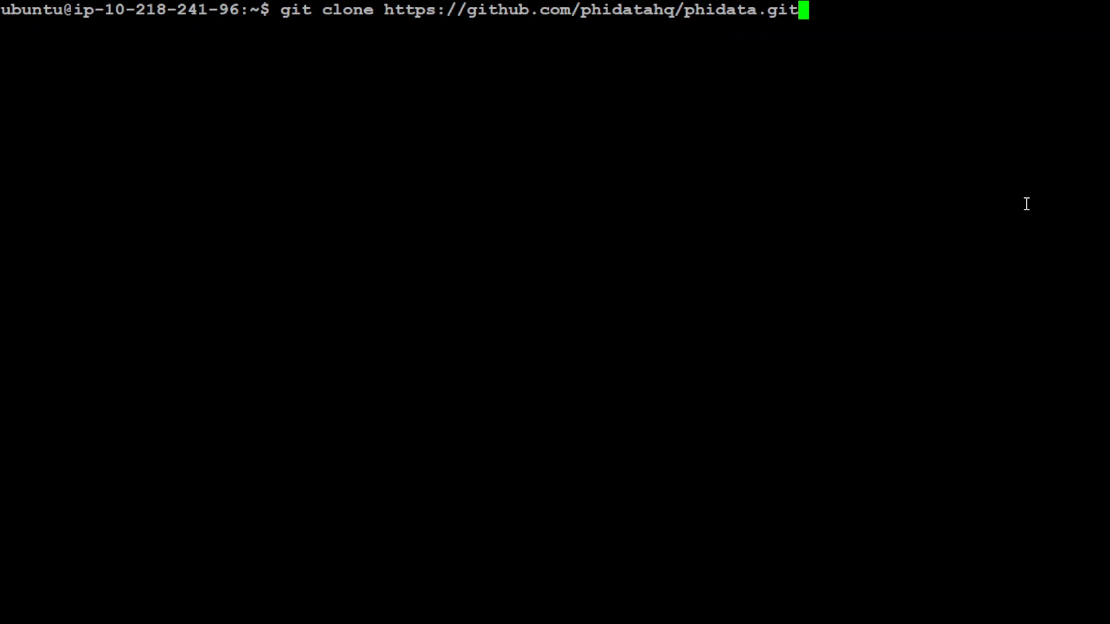
# Step: Clone phidata, cd into it, check pwd and ls -l, then install requirements.txt with pip
pyautogui.press('BackSpace')
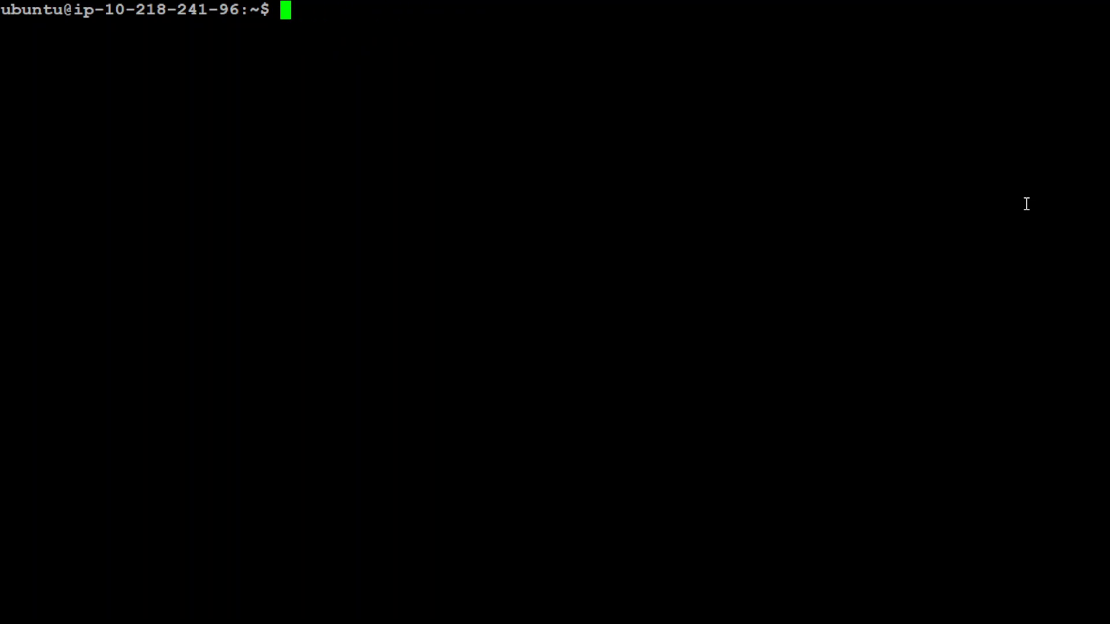
pyautogui.write('cd ph')
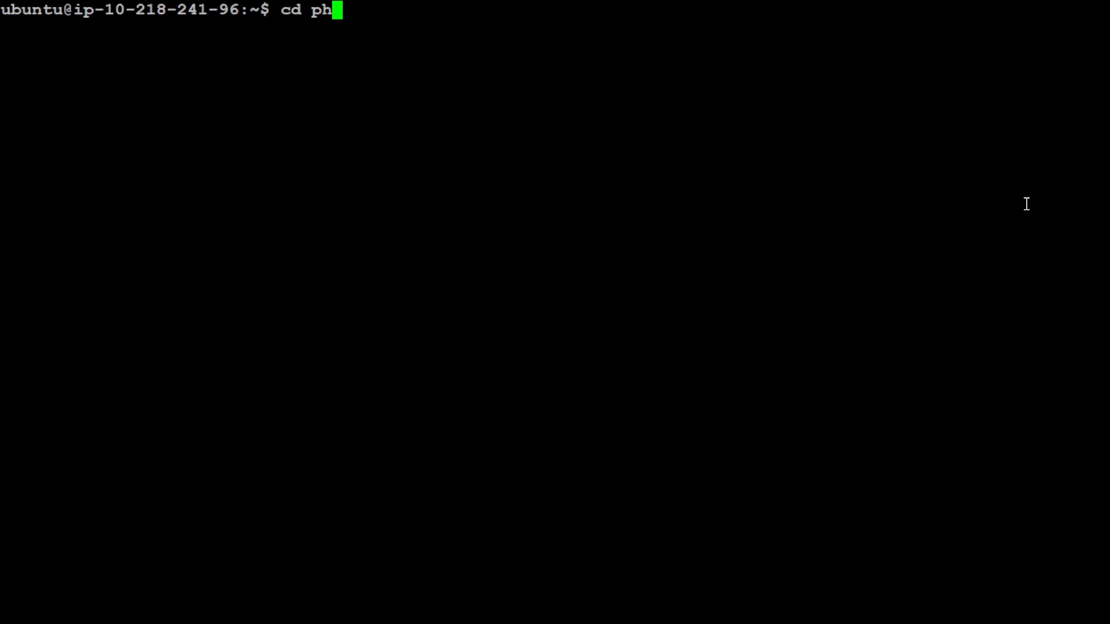
pyautogui.press('Enter')
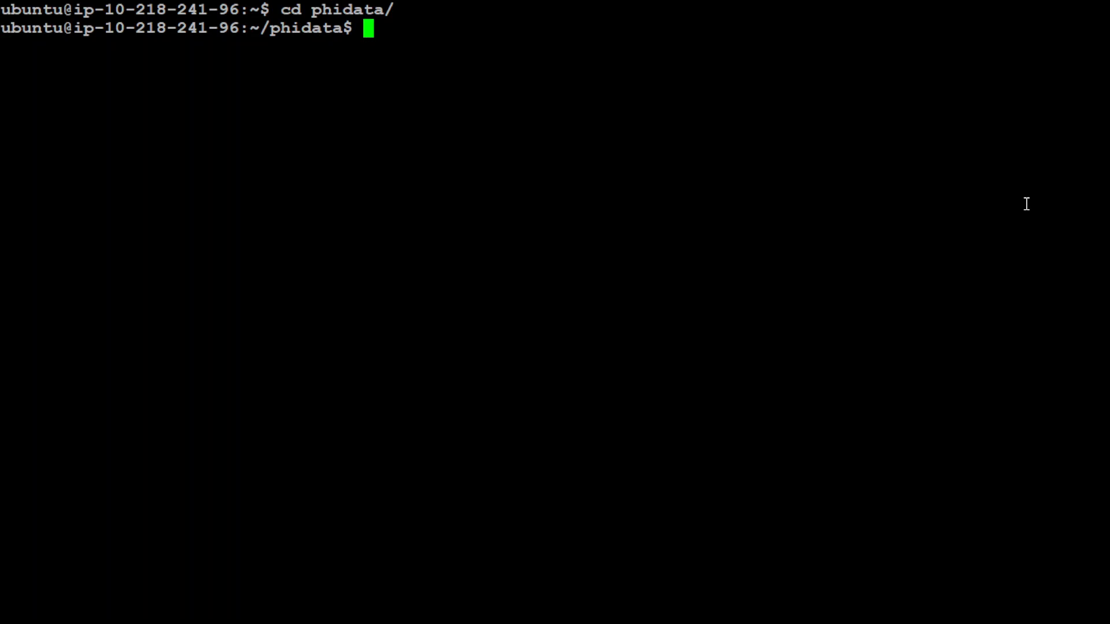
pyautogui.write('pwd')
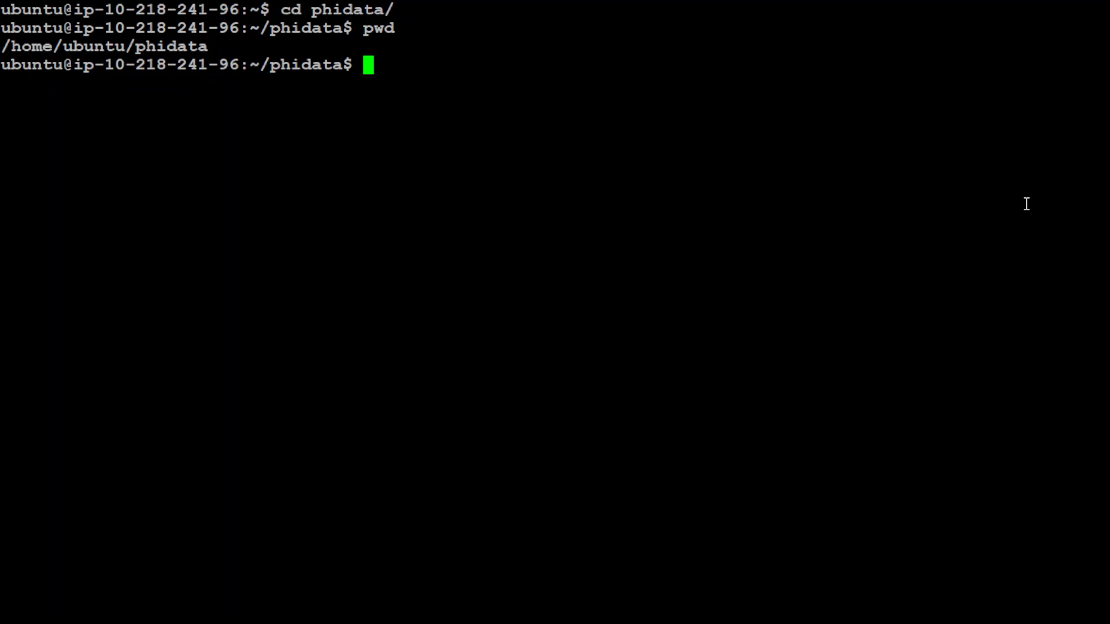
pyautogui.write('ls -ltr')
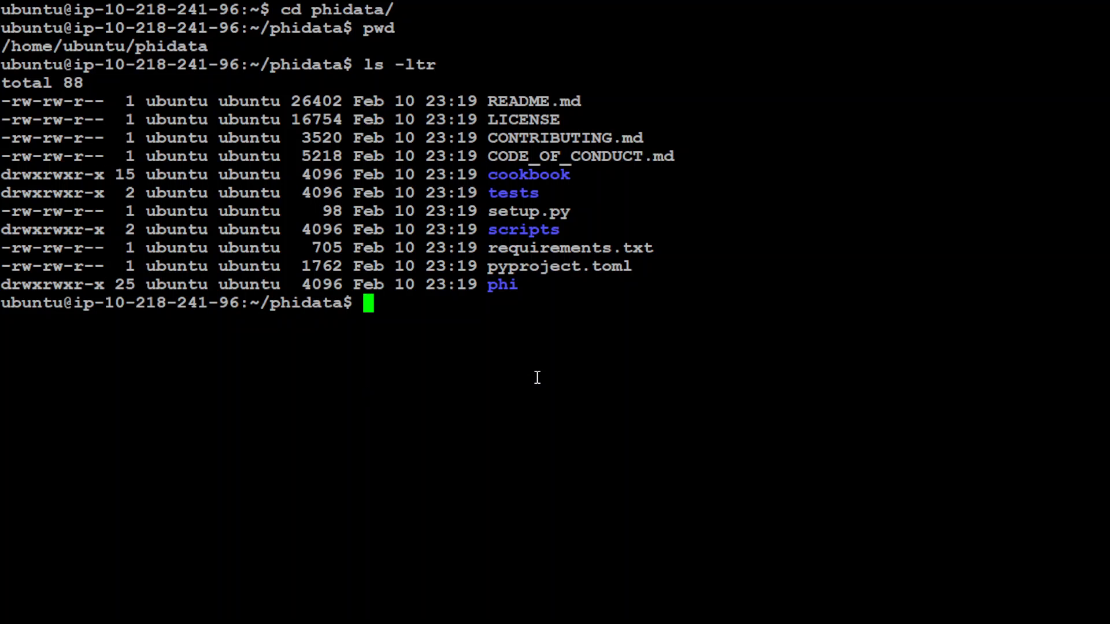
pyautogui.write('pip install -r requirements.txt')
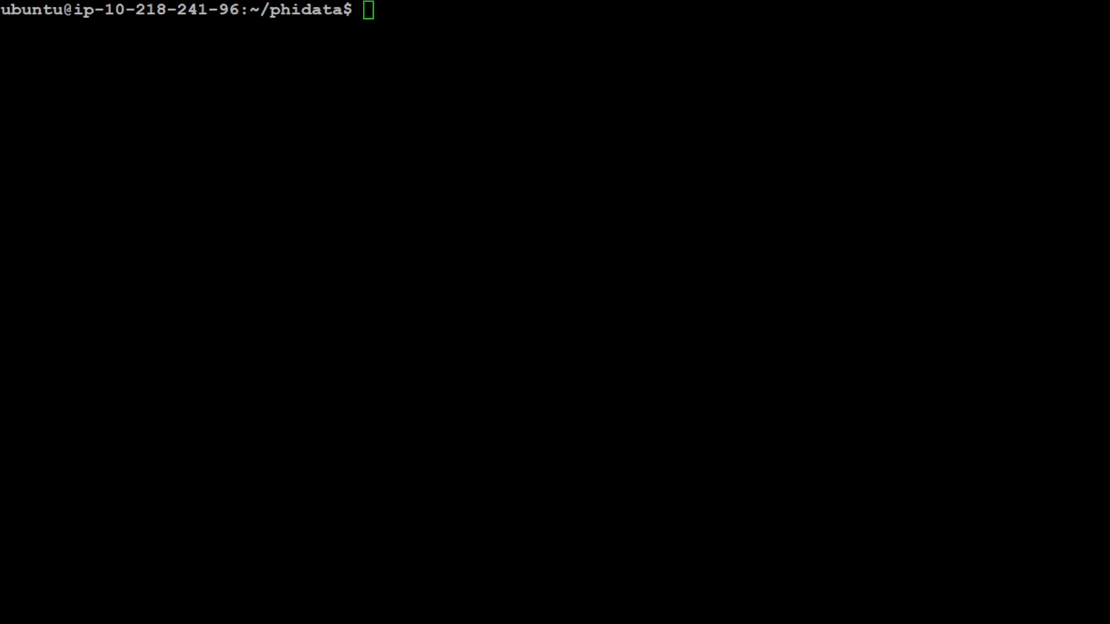
# Step: Run phi init and phi start cookbook/pdf/resources.py -y, then edit cookbook/pdf/assistant.py in vi
pyautogui.write('phi init')
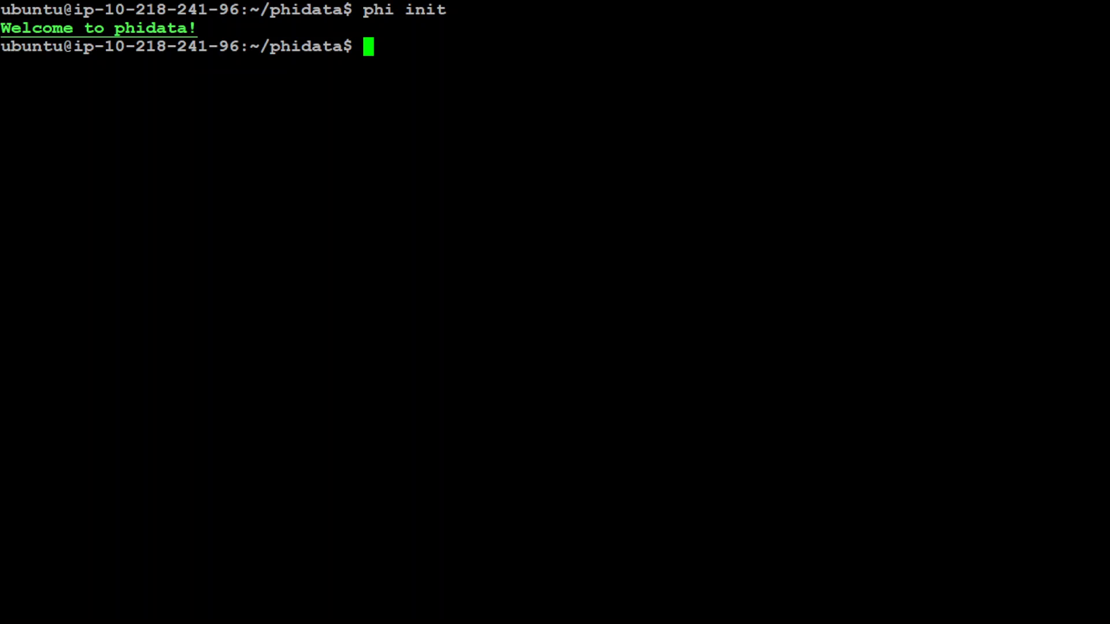
pyautogui.write('phi start cookbook/pdf/resources.py -y')
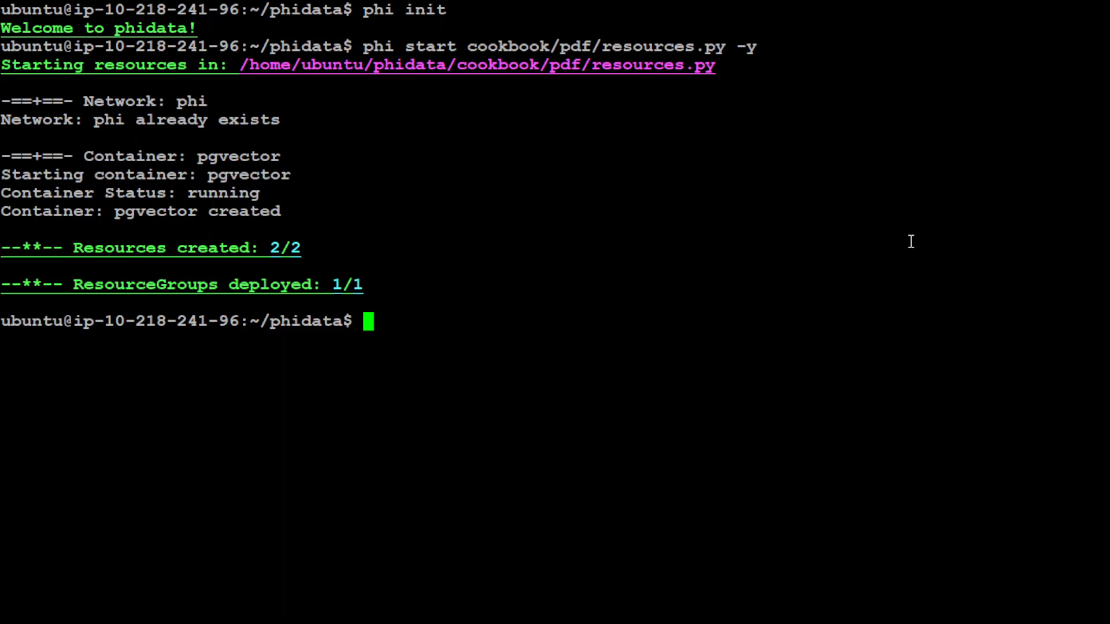
pyautogui.moveTo(319, 125)
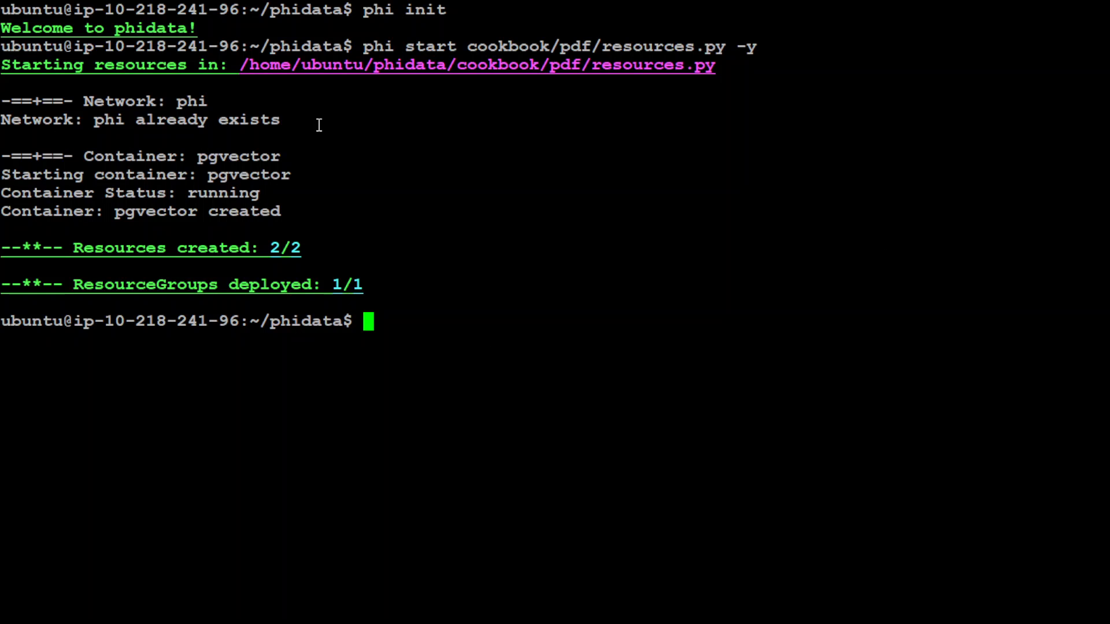
pyautogui.moveTo(94, 241)
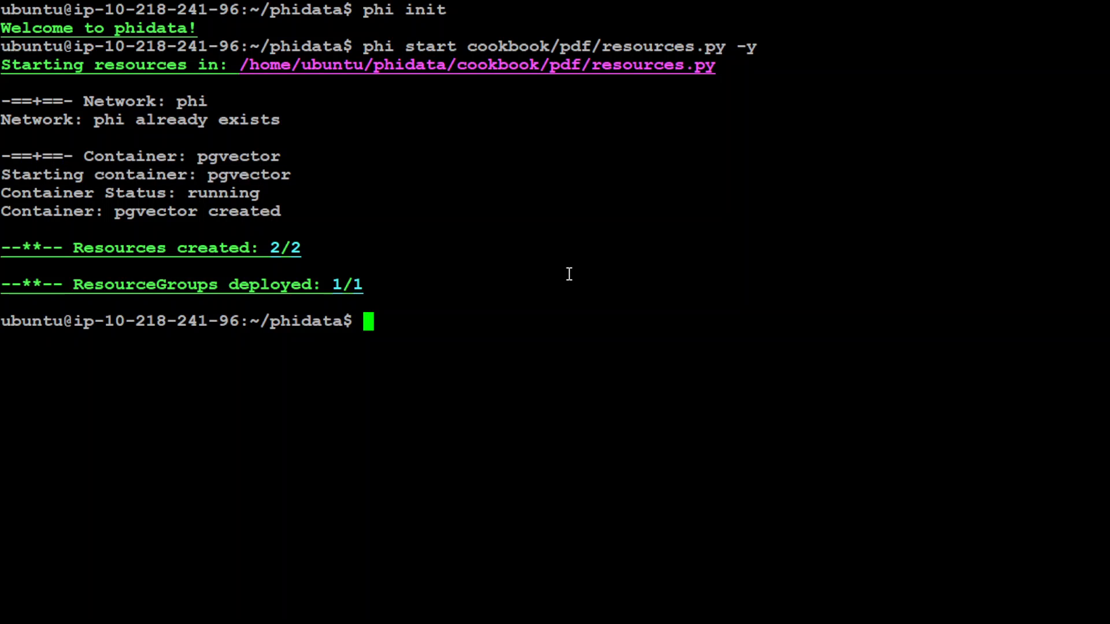
pyautogui.write('vi cookbook/pdf/assistant.py')
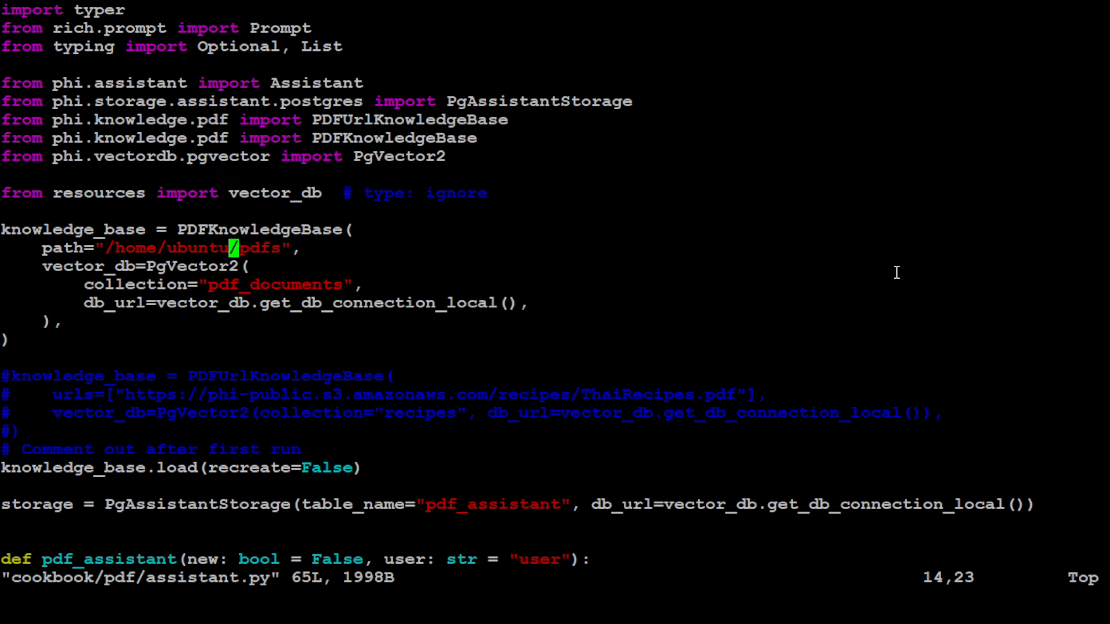
# Step: Scroll through assistant.py in vi to check the PDFKnowledgeBase path /home/ubuntu/pdfs
pyautogui.press('Up')
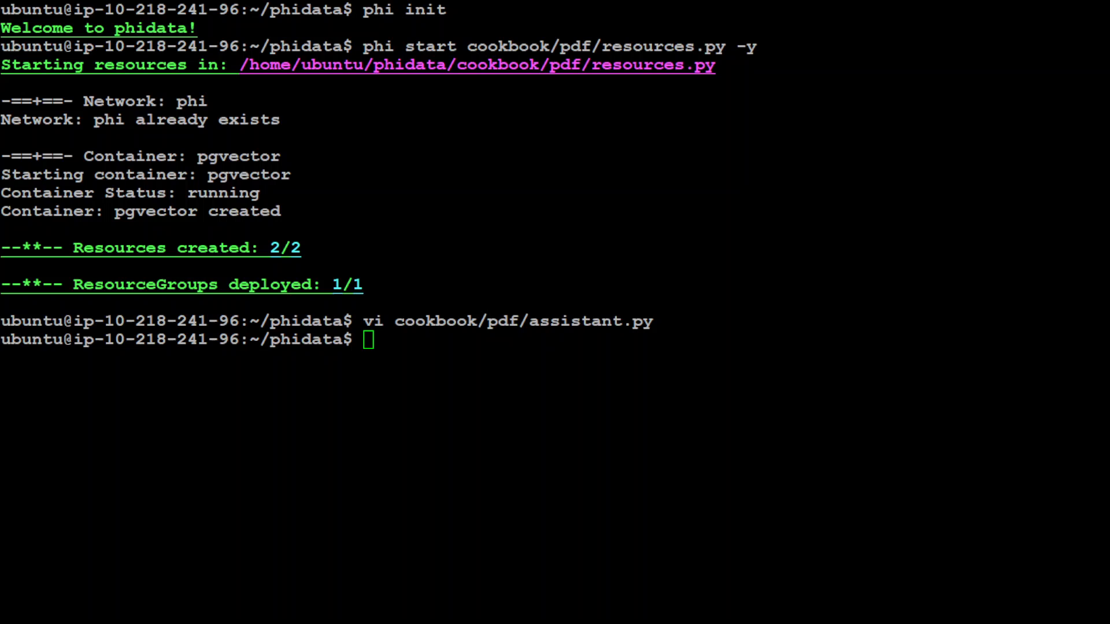
# Step: Run python3 cookbook/pdf/assistant.py to start the PDF assistant
pyautogui.write('python3 cookbook/pdf/assistant.py')
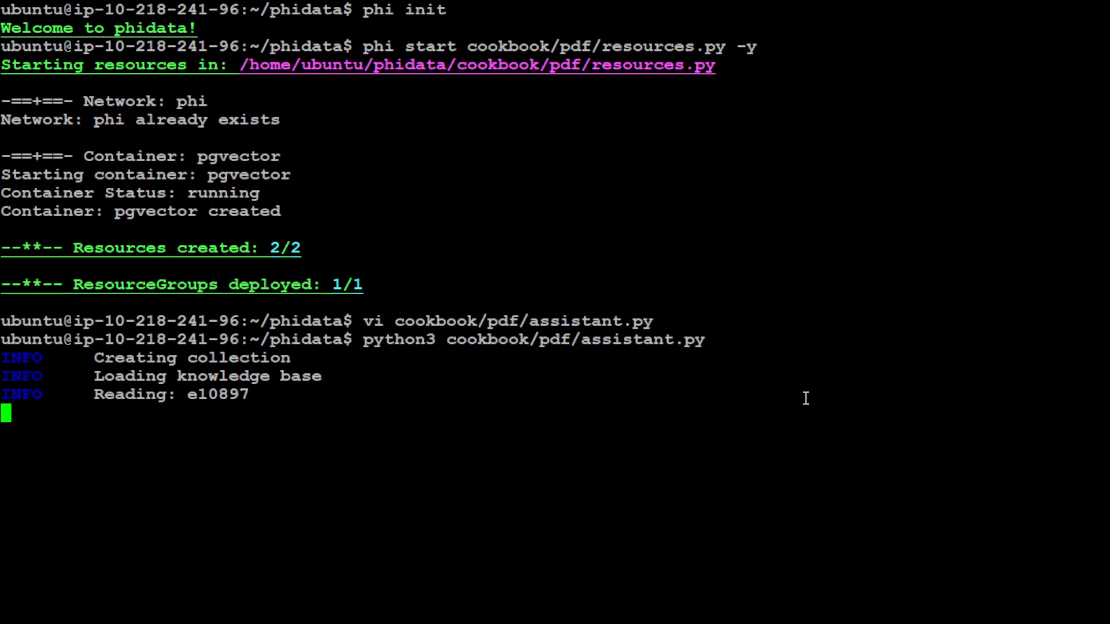
pyautogui.moveTo(738, 398)
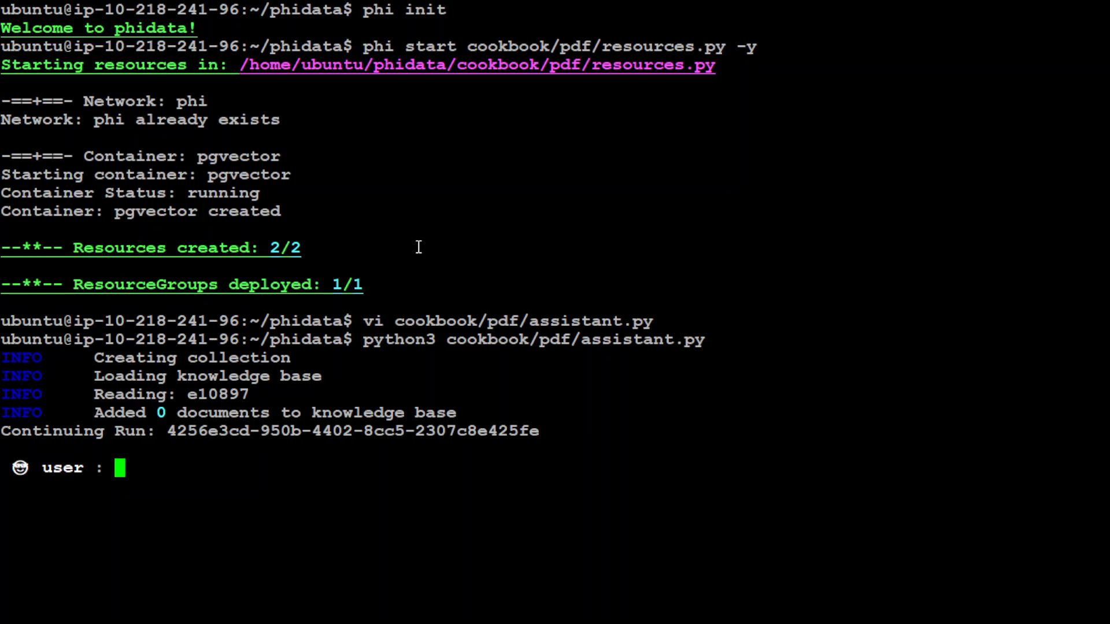
# Step: Ask the assistant 'what is RMAN' and read through its Oracle Recovery Manager answer
pyautogui.write('what is RMA')
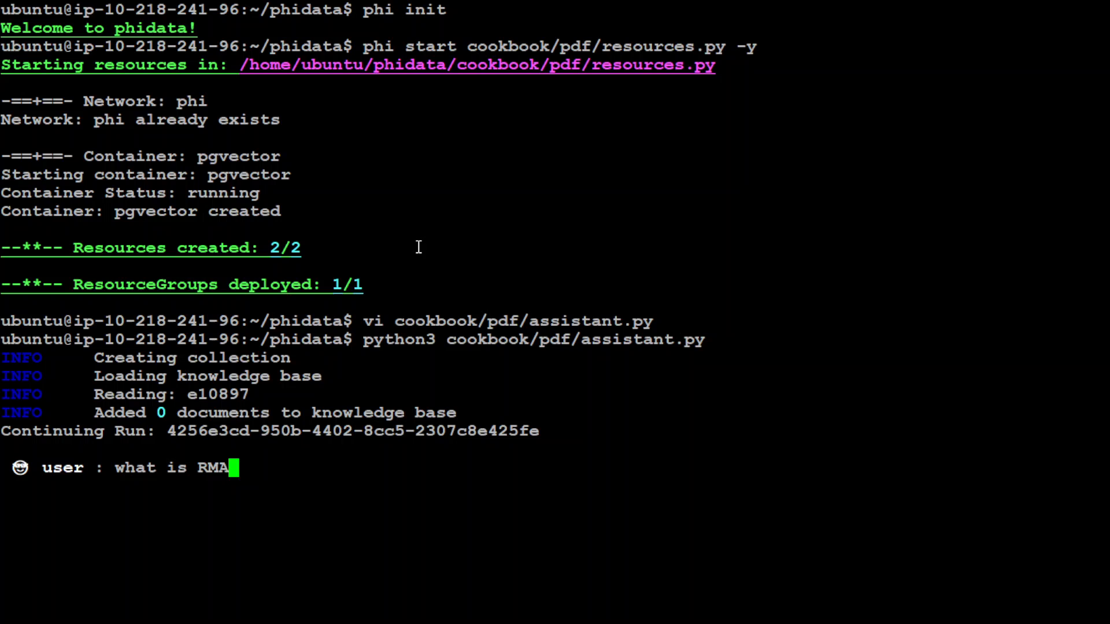
pyautogui.write('N')
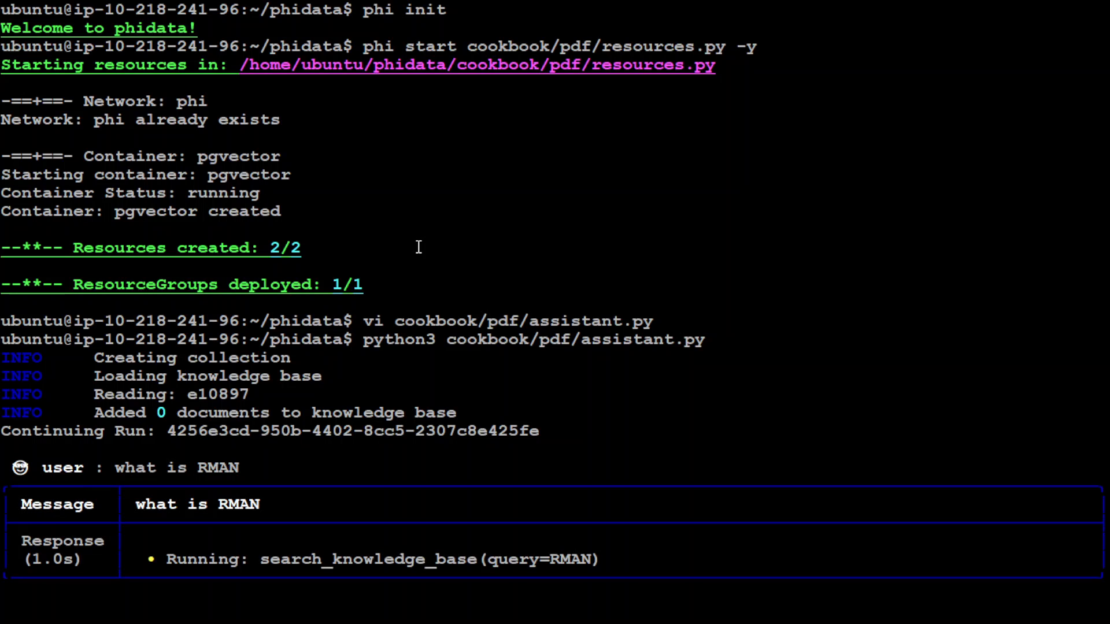
pyautogui.scroll(-3)
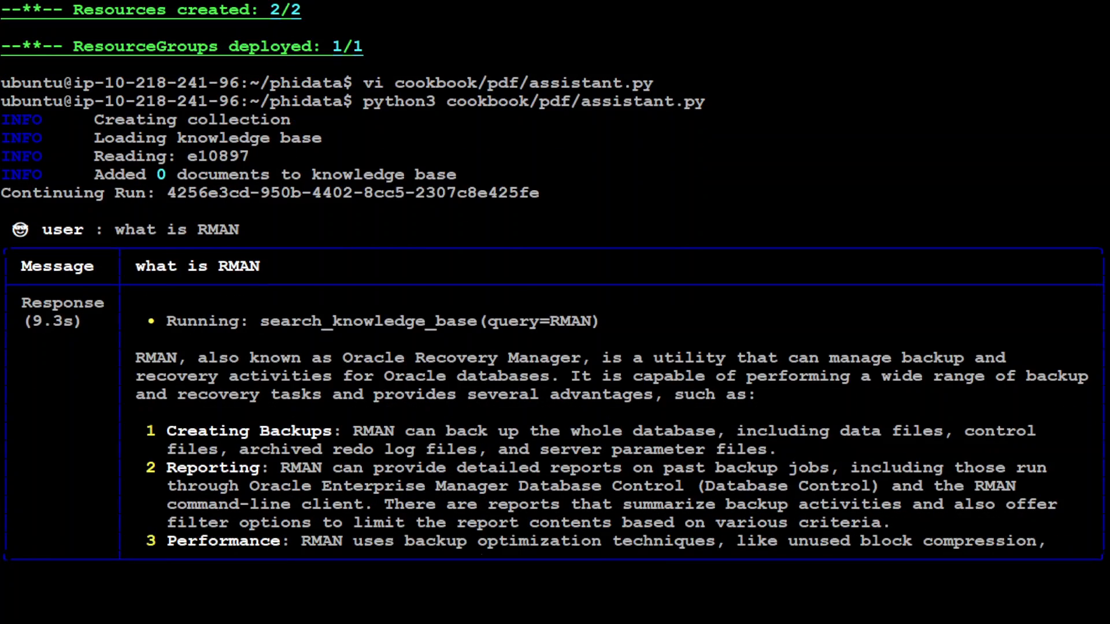
pyautogui.scroll(-3)
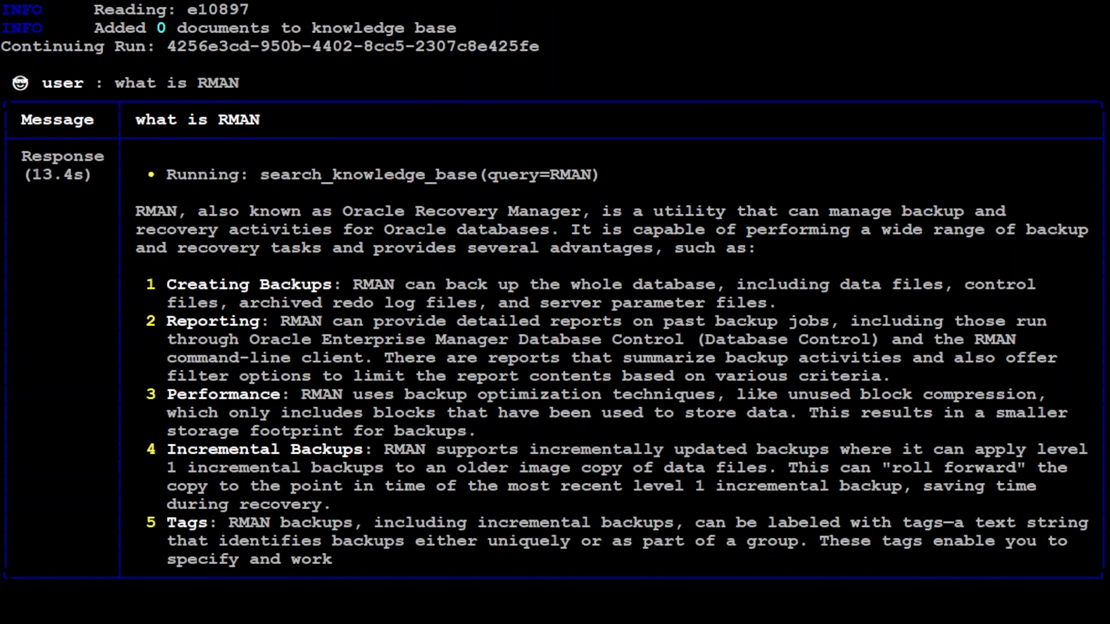
pyautogui.scroll(-3)
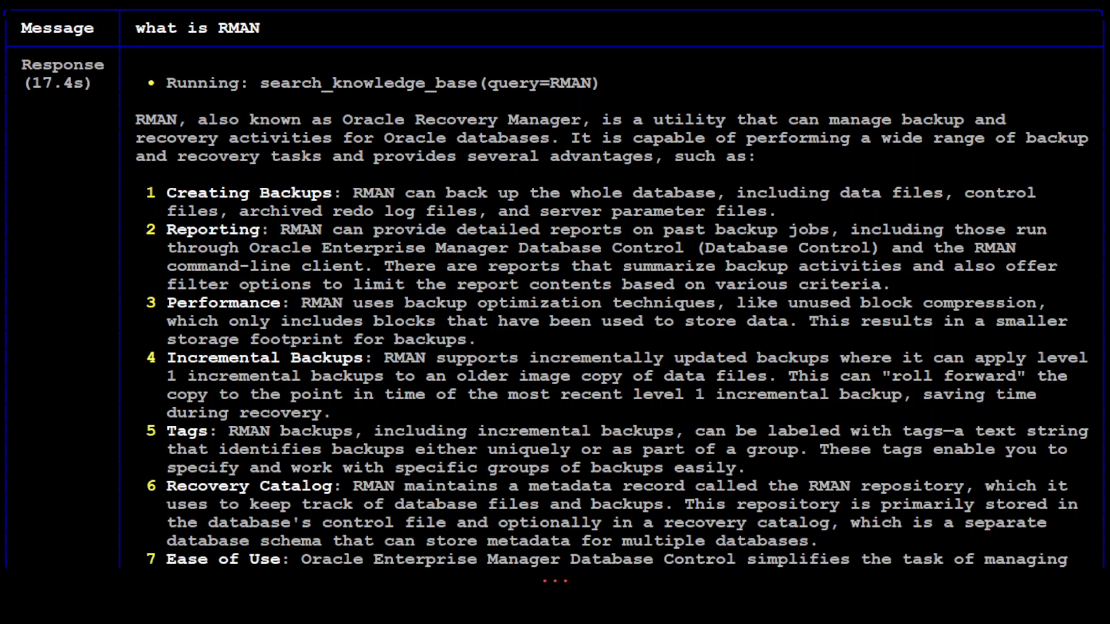
pyautogui.scroll(-3)
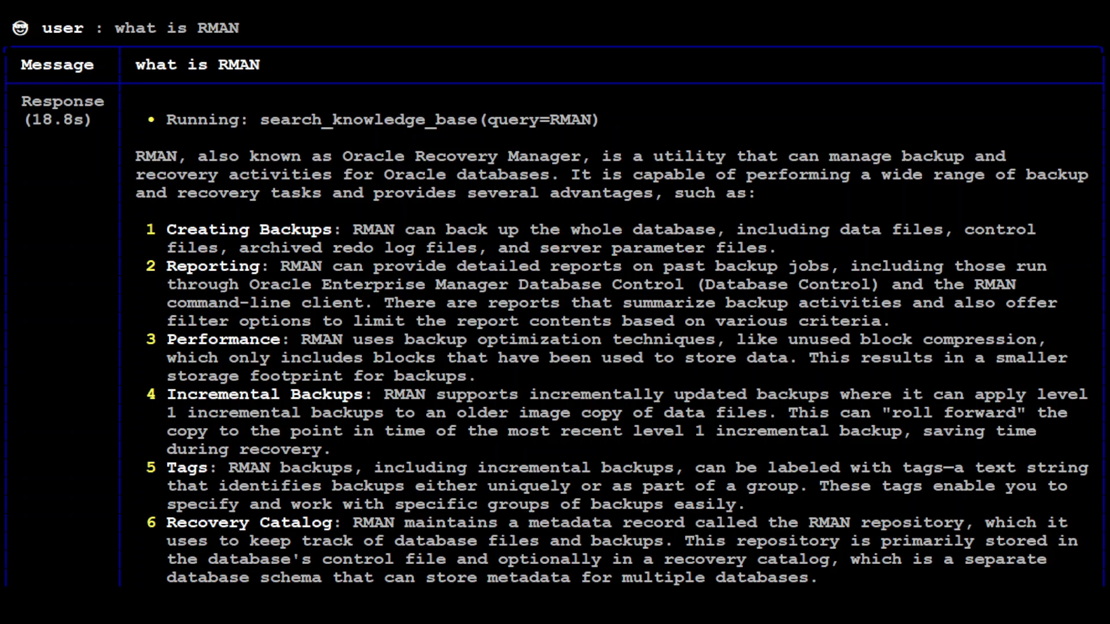
pyautogui.scroll(-3)
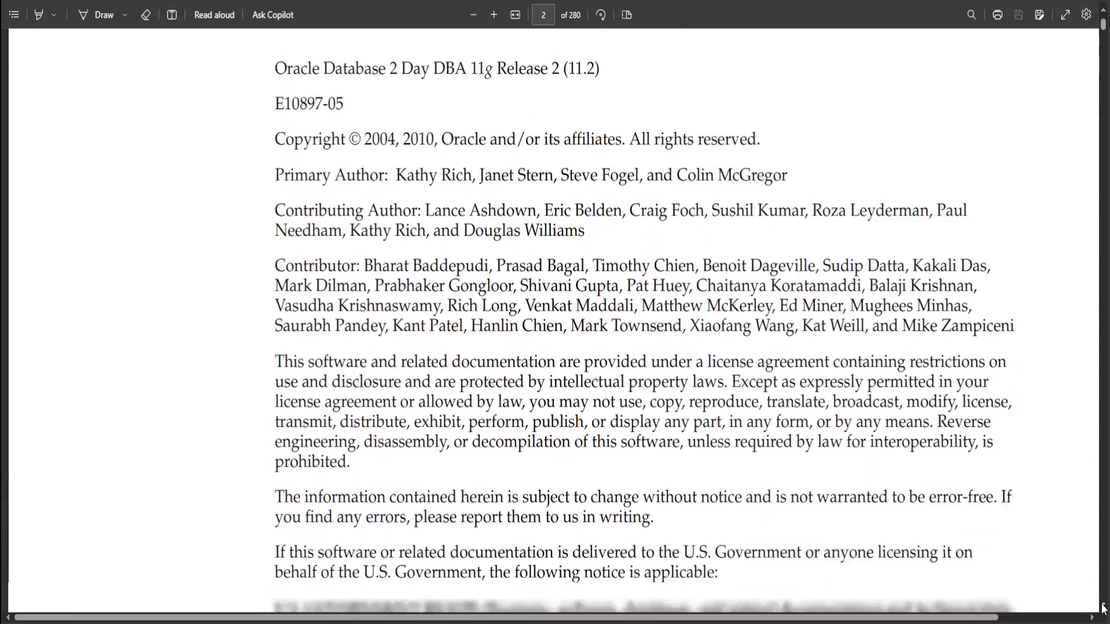
# Step: Scroll the Oracle 2 Day DBA PDF from the copyright page to the Contents page
pyautogui.scroll(-3)
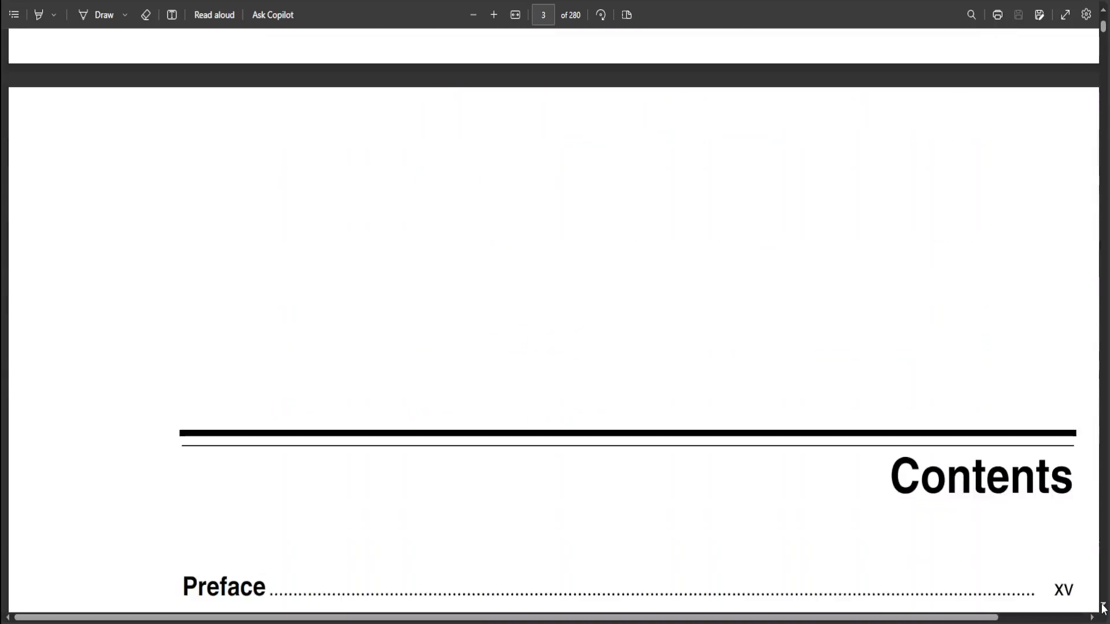
pyautogui.scroll(-3)
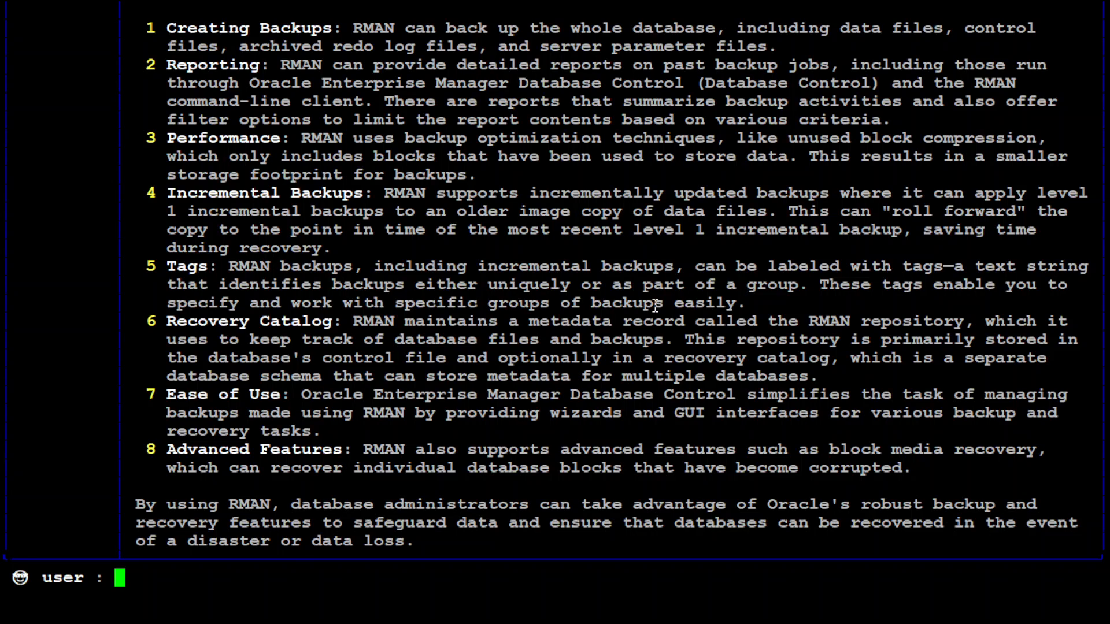
# Step: Ask the assistant 'What is PMON', read the Process Monitor answer, and quit with Ctrl+C
pyautogui.write('What is')
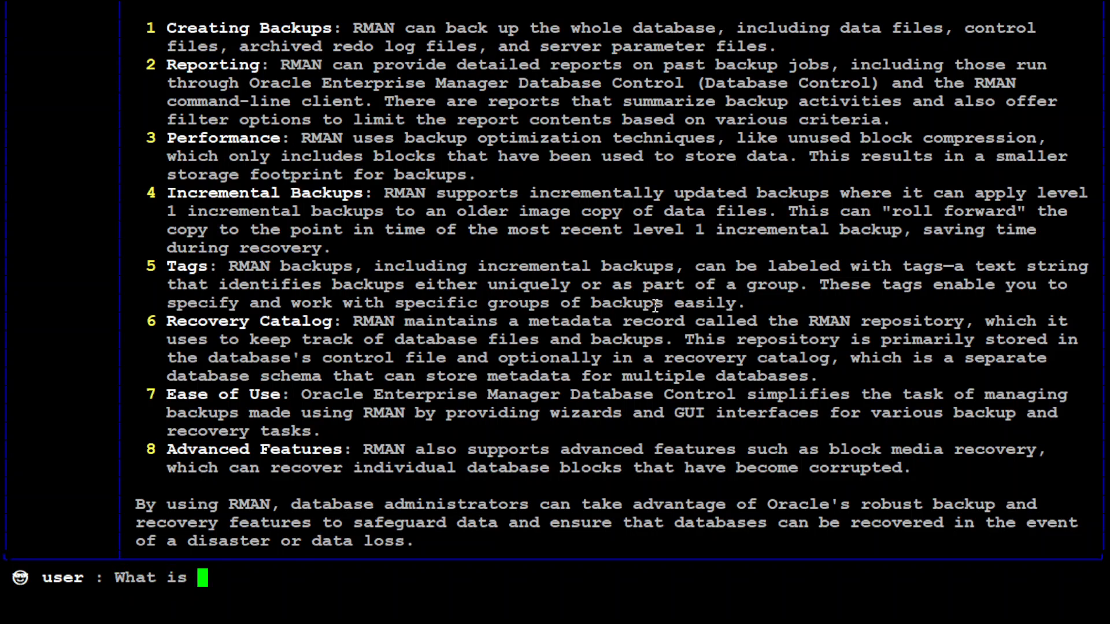
pyautogui.write('PMON')
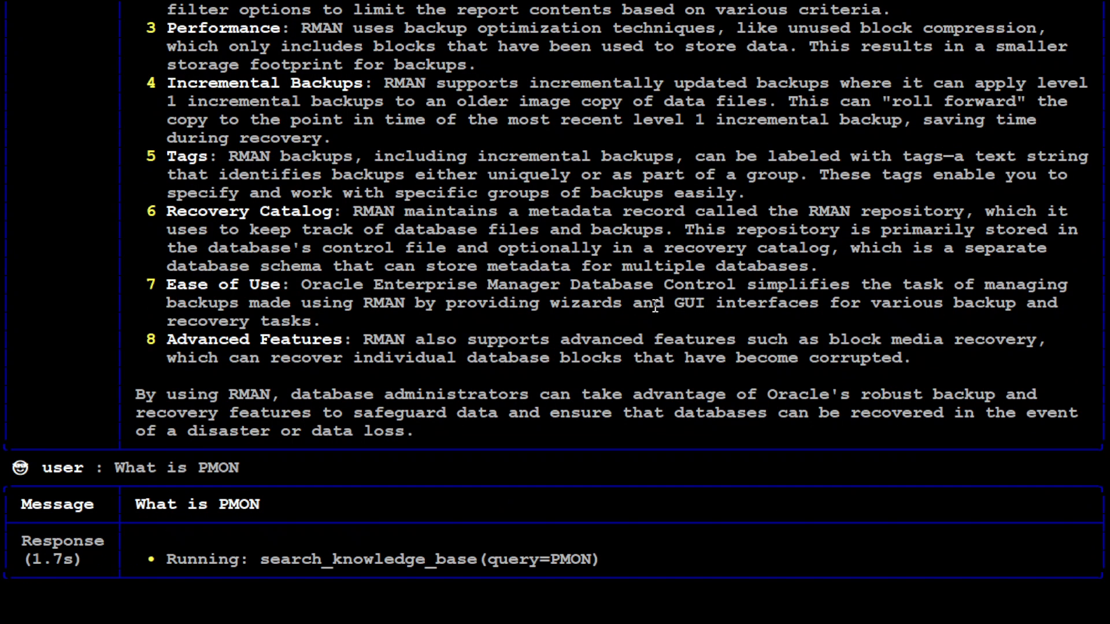
pyautogui.scroll(-3)
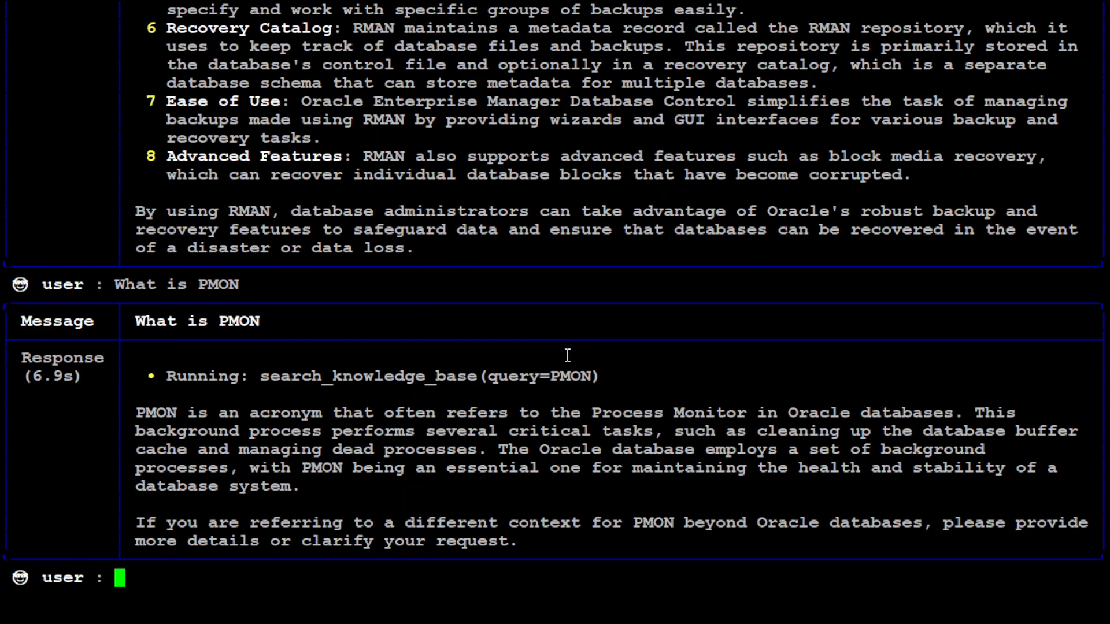
pyautogui.moveTo(572, 360)
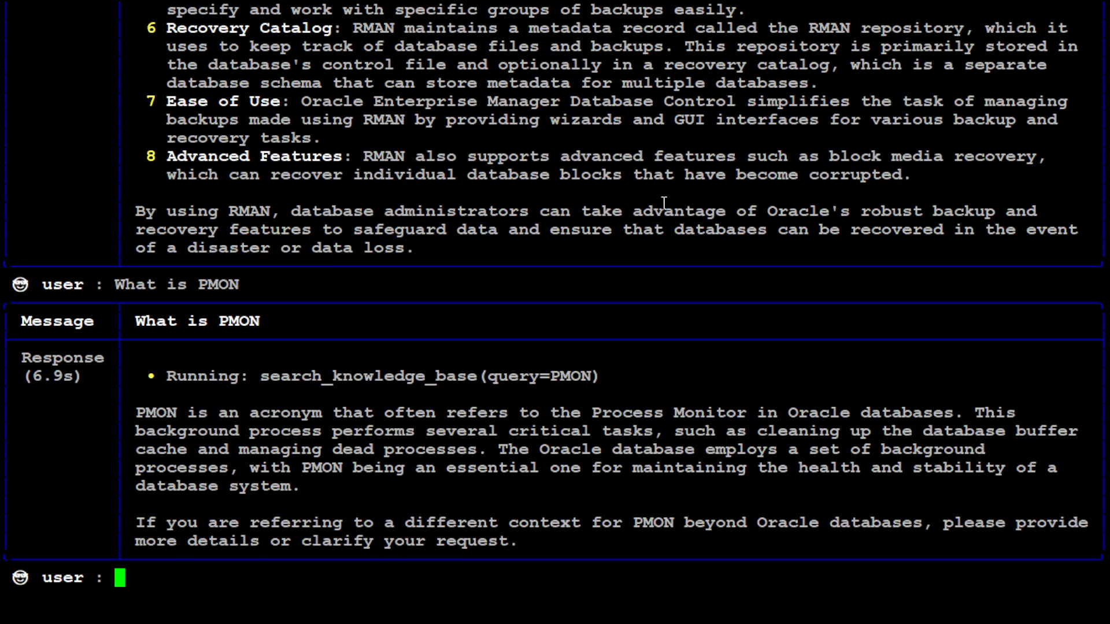
pyautogui.moveTo(540, 254)
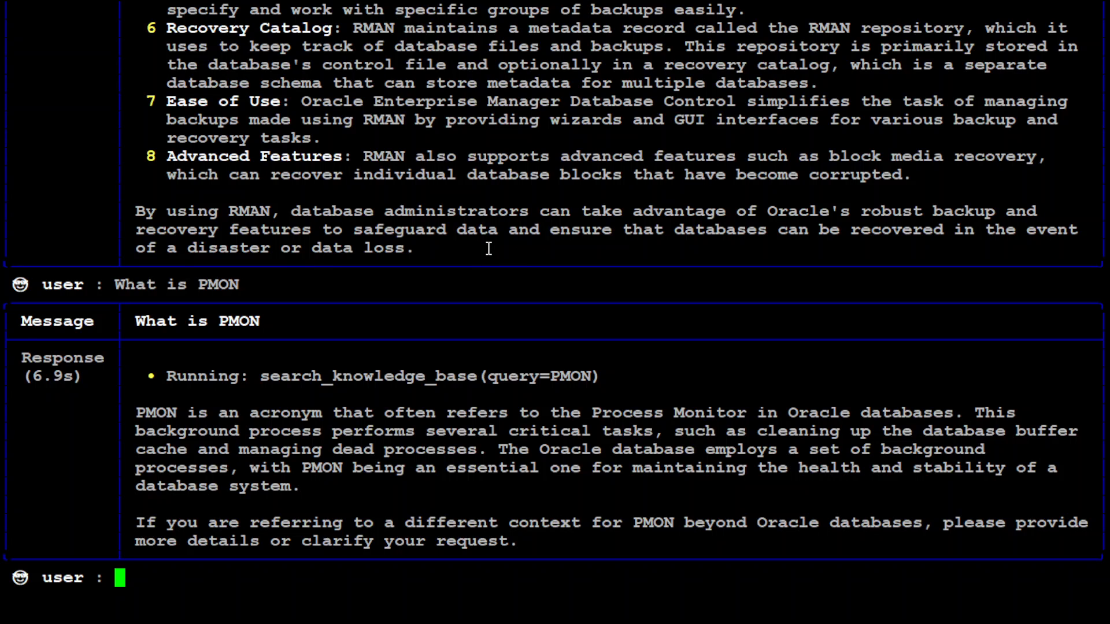
pyautogui.press('ctrl+c')
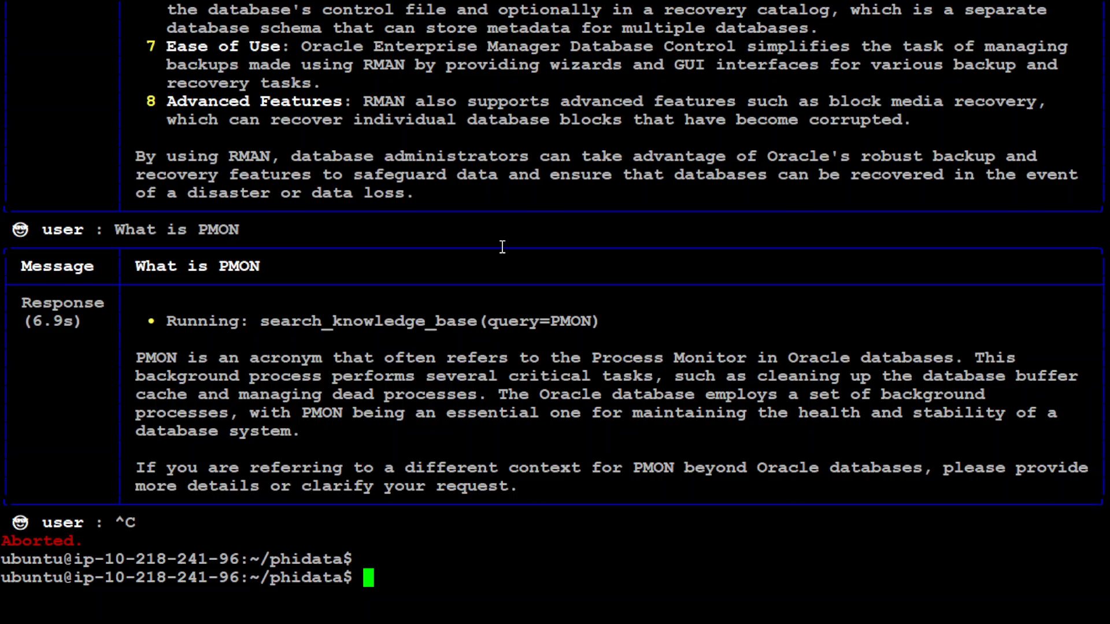
# Step: Run phi stop cookbook/pdf/resources.py -y to delete the pgvector container
pyautogui.write('phi stop cookbook/pdf/resources.py -y')
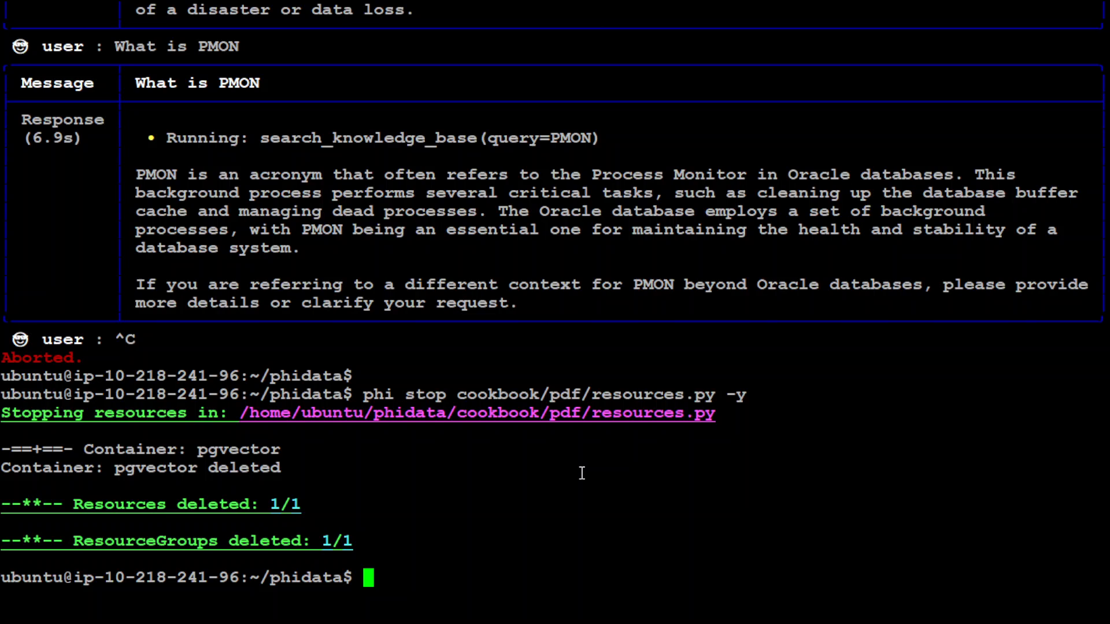
pyautogui.moveTo(585, 428)
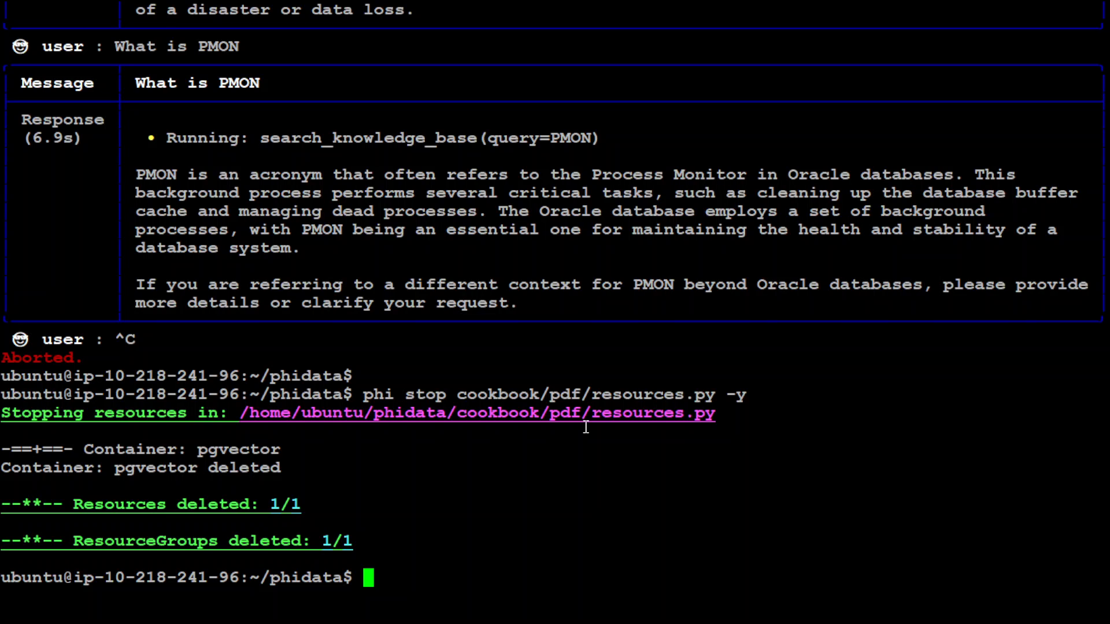
pyautogui.moveTo(587, 556)
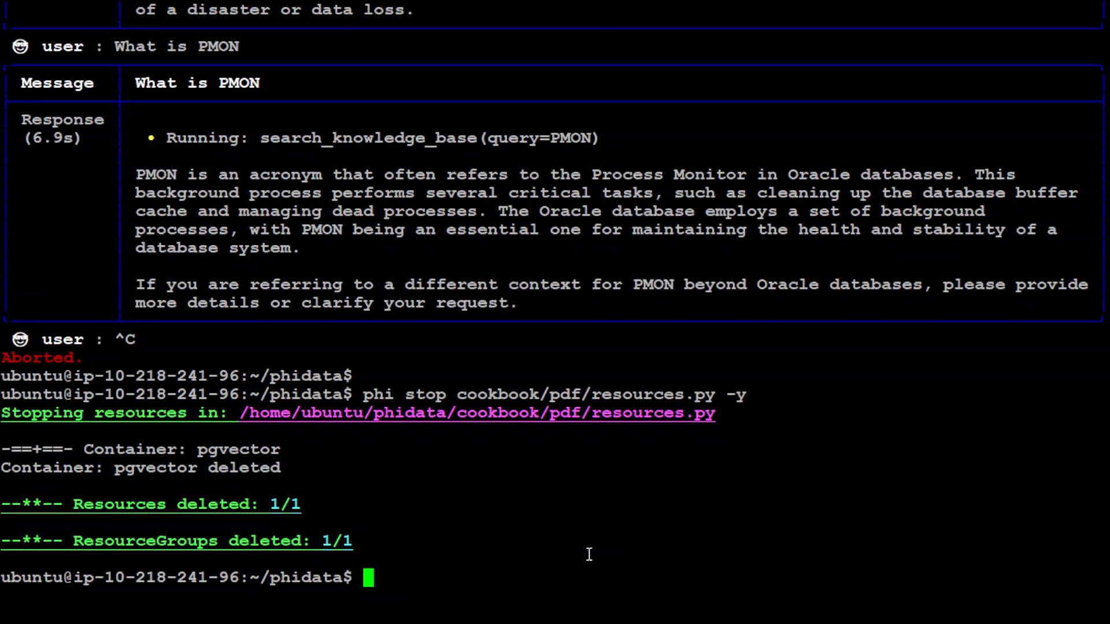
pyautogui.moveTo(646, 420)
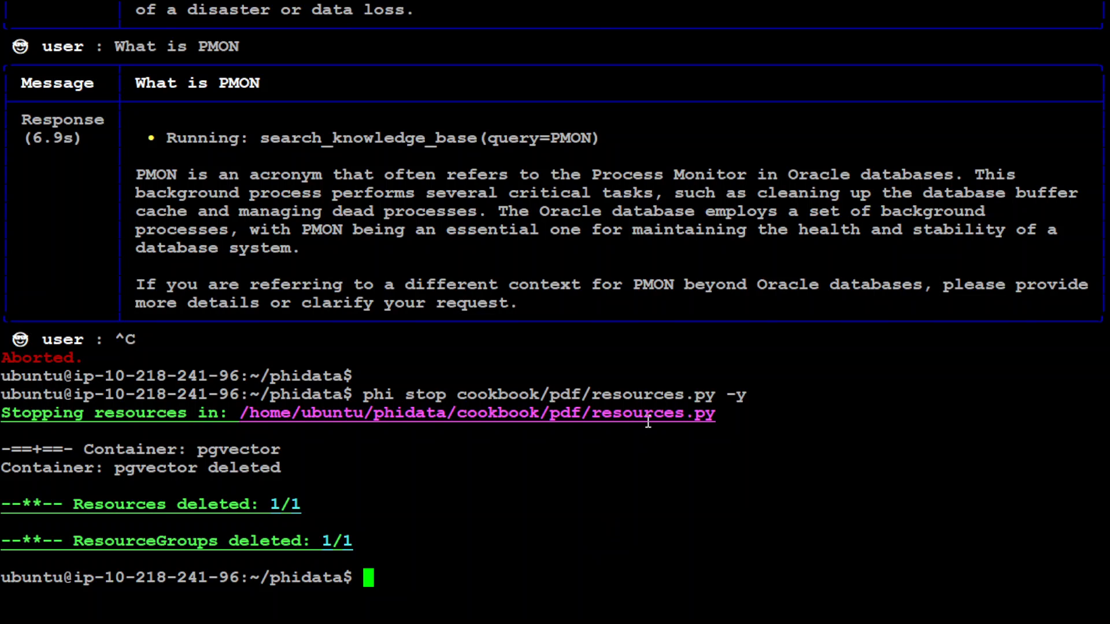
pyautogui.moveTo(607, 248)
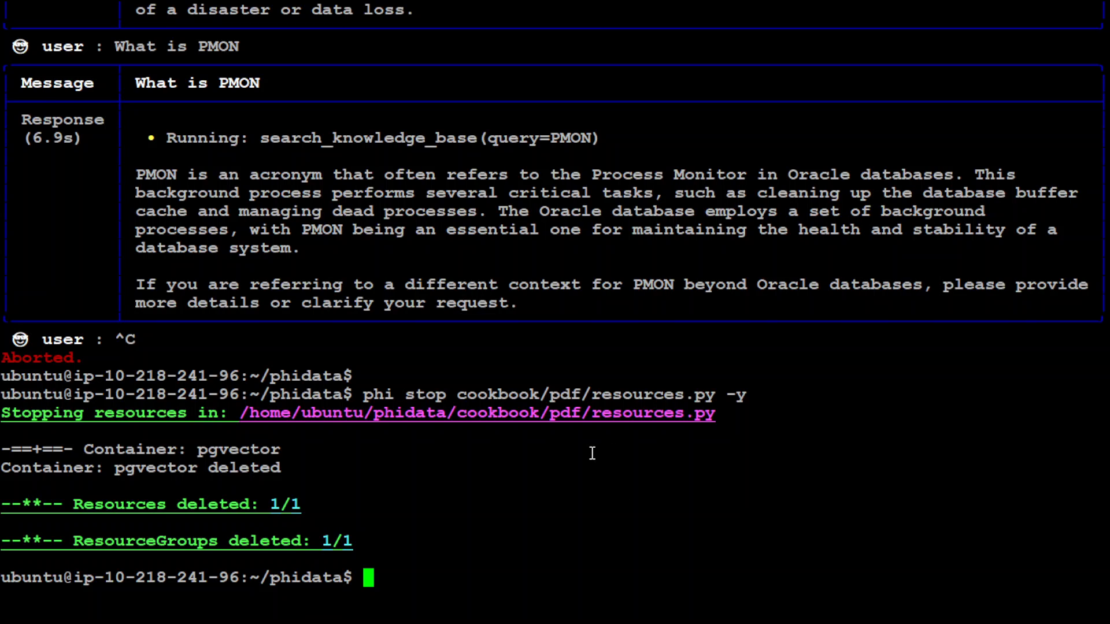
# Step: Enter the shell command 'sudo apt-get install libpq-dev' at the prompt without running it
pyautogui.write('sudo apt-get install libpq-dev')
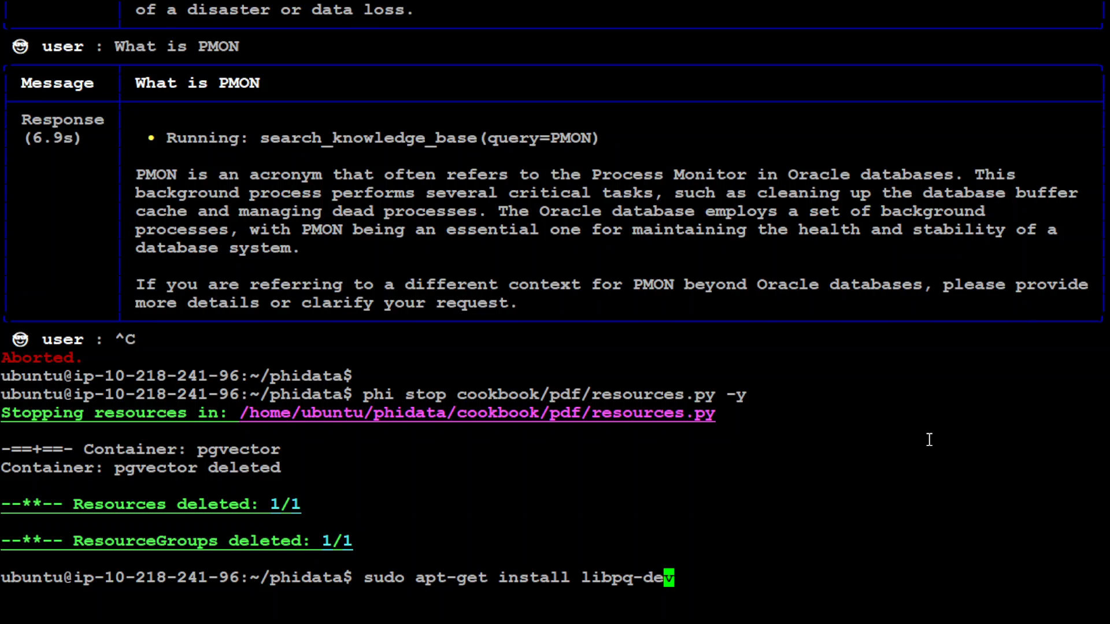
pyautogui.write('v')
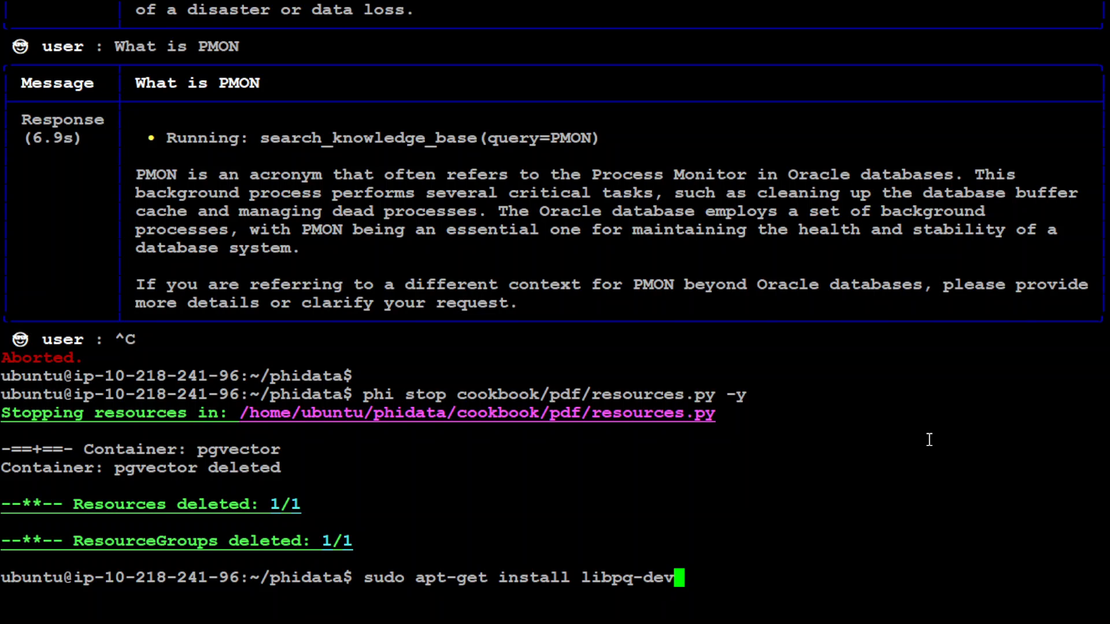